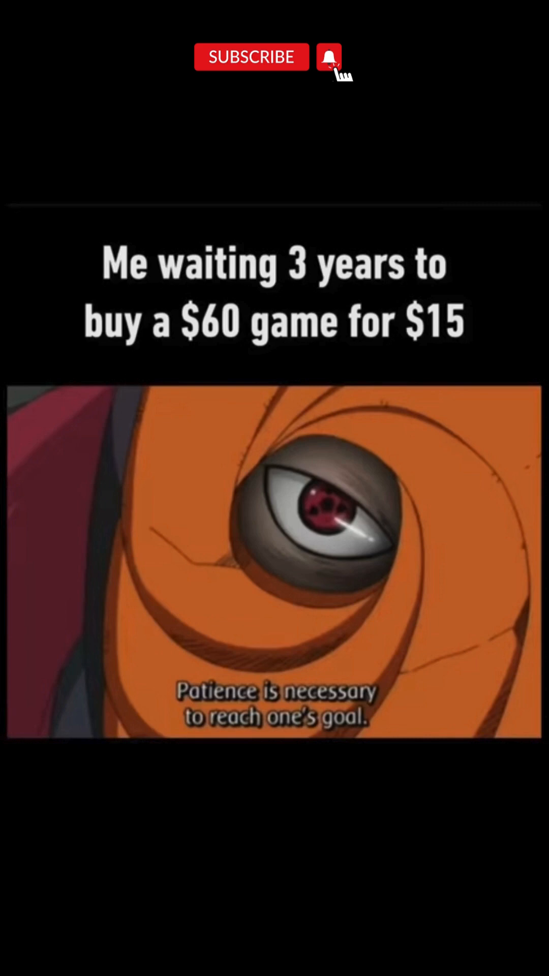
scroll("up", 3)
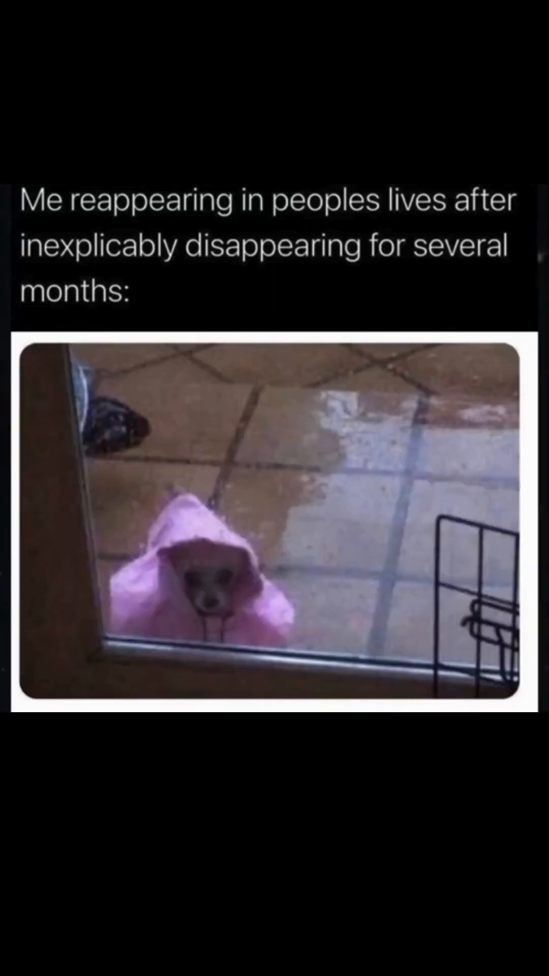
scroll("up", 3)
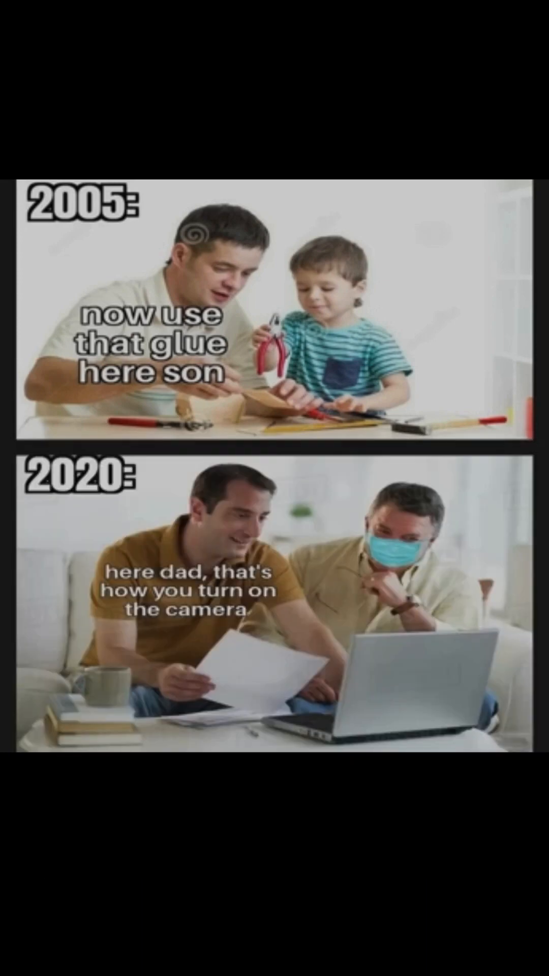
scroll("up", 3)
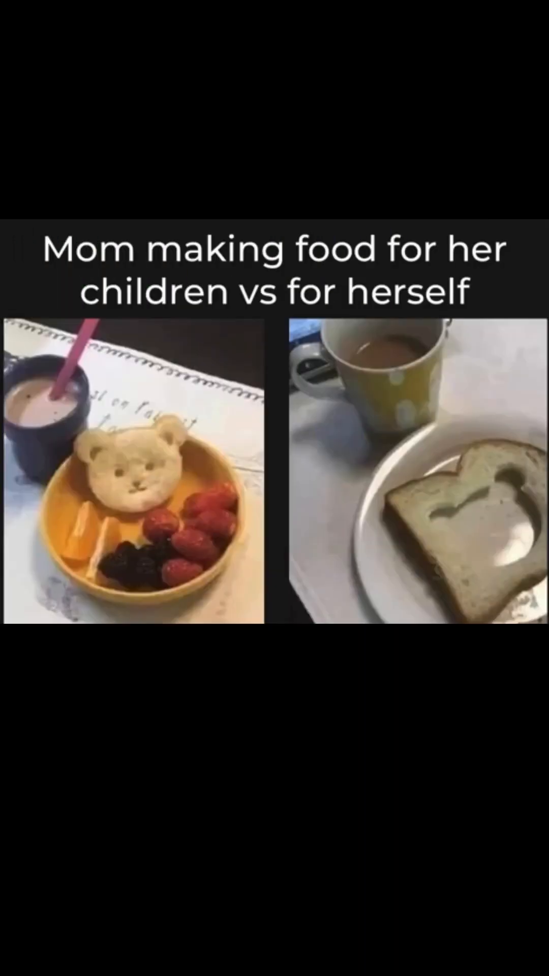